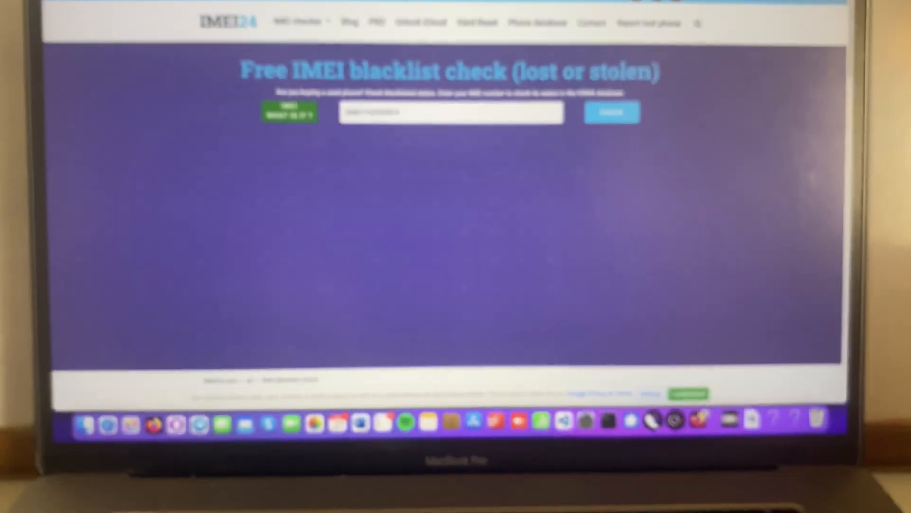
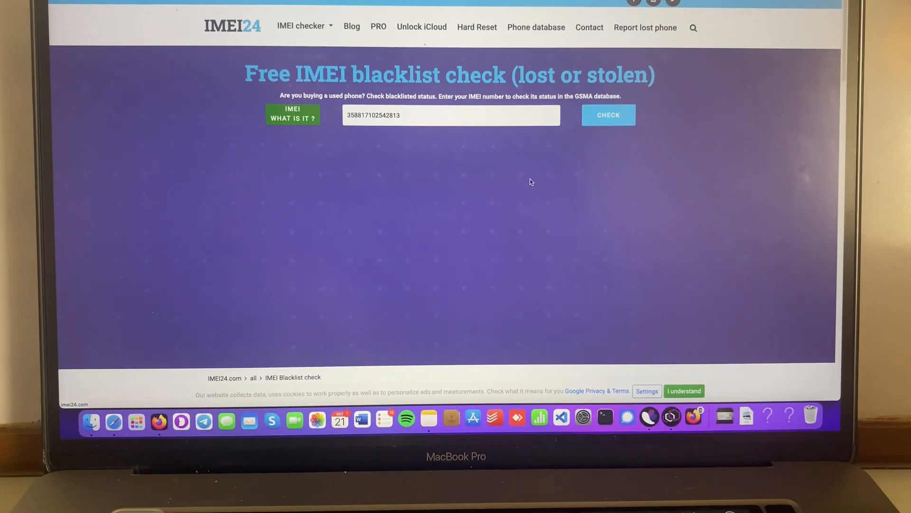
{"action": "left_click", "coordinate": [609, 114]}
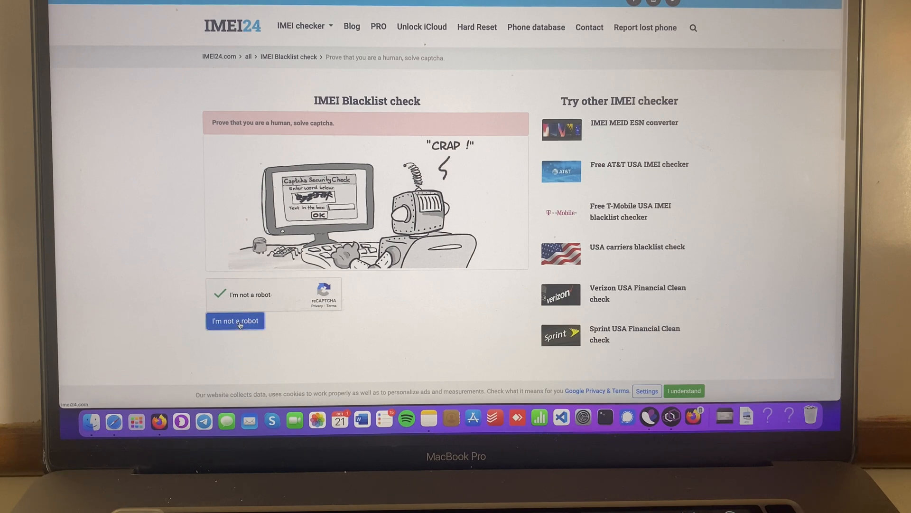
{"action": "left_click", "coordinate": [235, 320]}
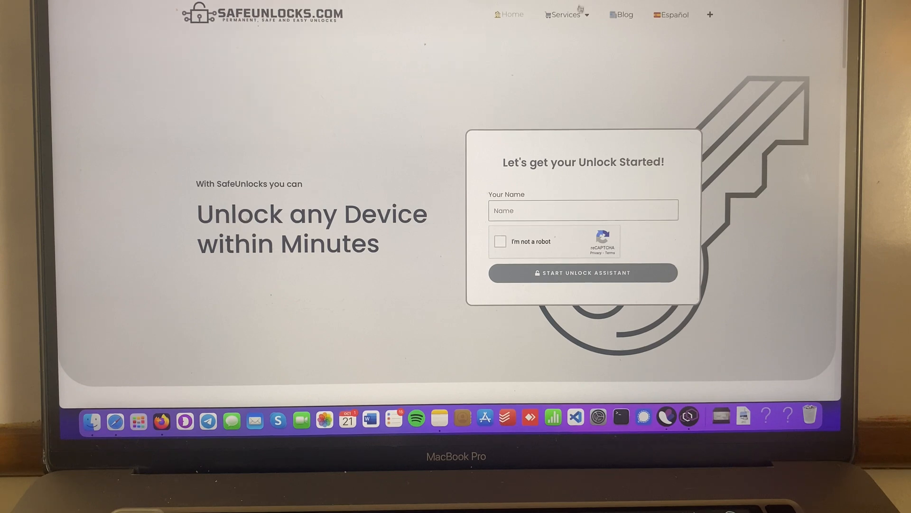
{"action": "left_click", "coordinate": [565, 14]}
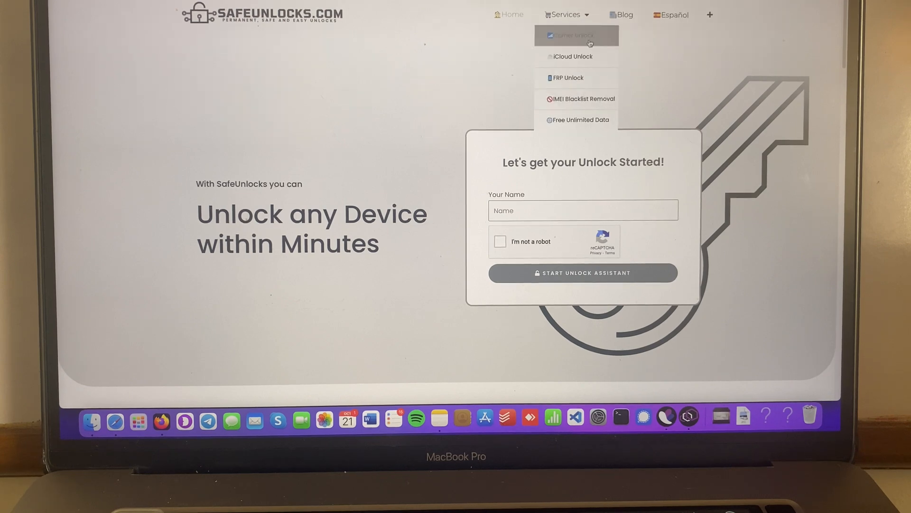
{"action": "left_click", "coordinate": [584, 98]}
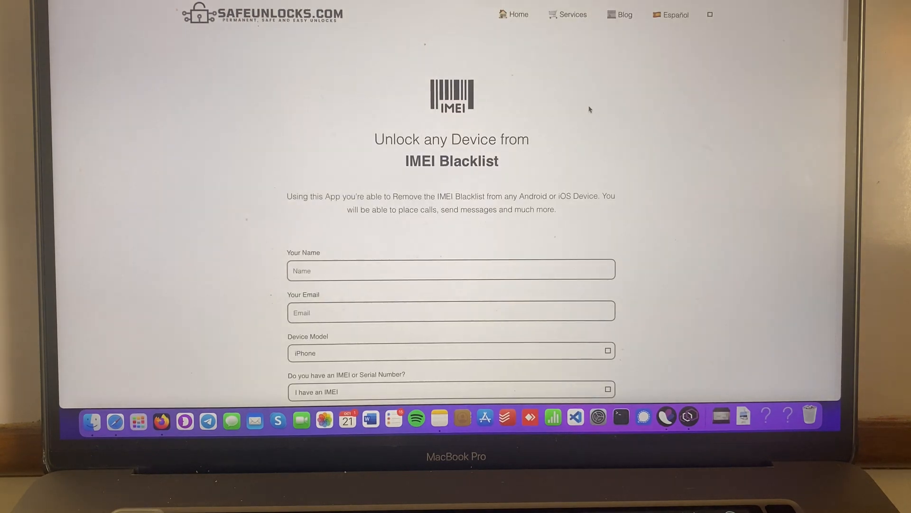
{"action": "type", "text": "nick"}
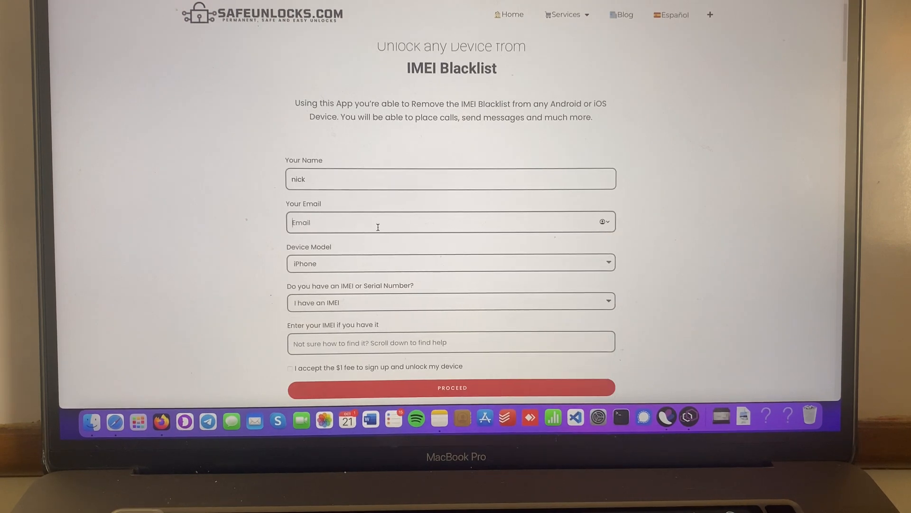
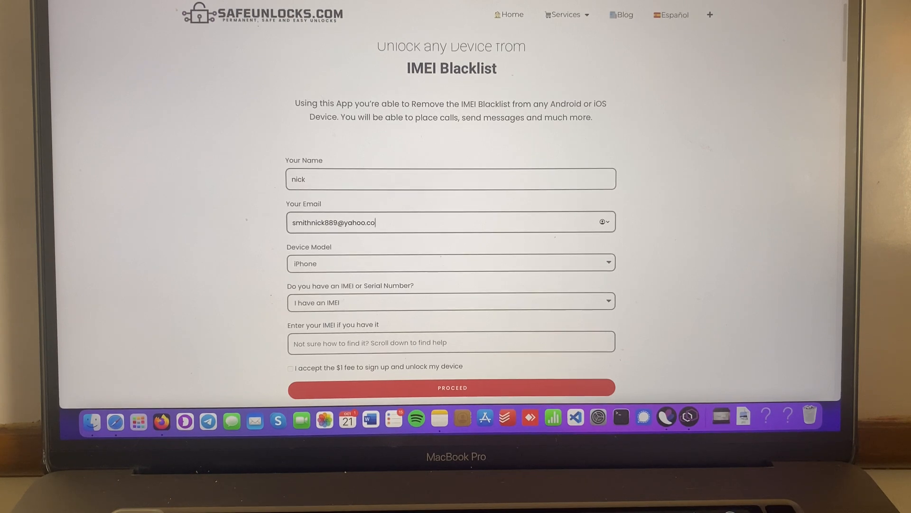
{"action": "left_click", "coordinate": [450, 263]}
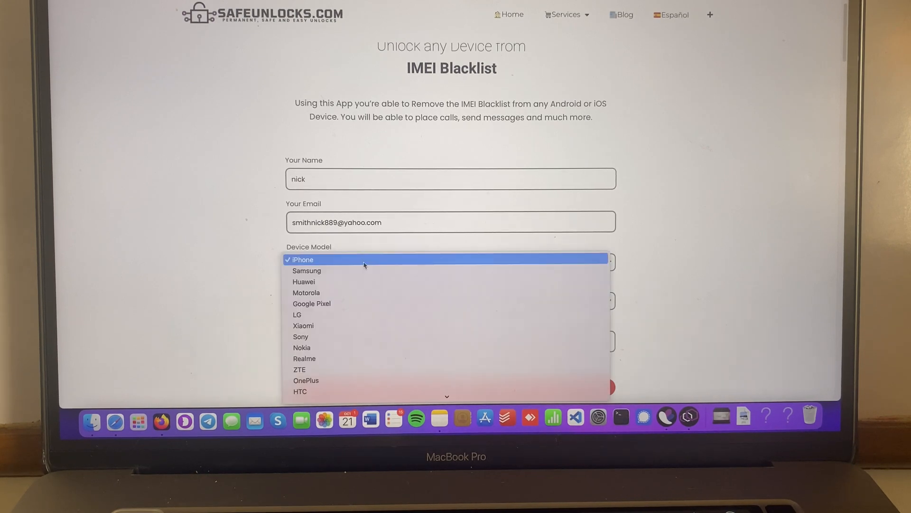
{"action": "left_click", "coordinate": [306, 270]}
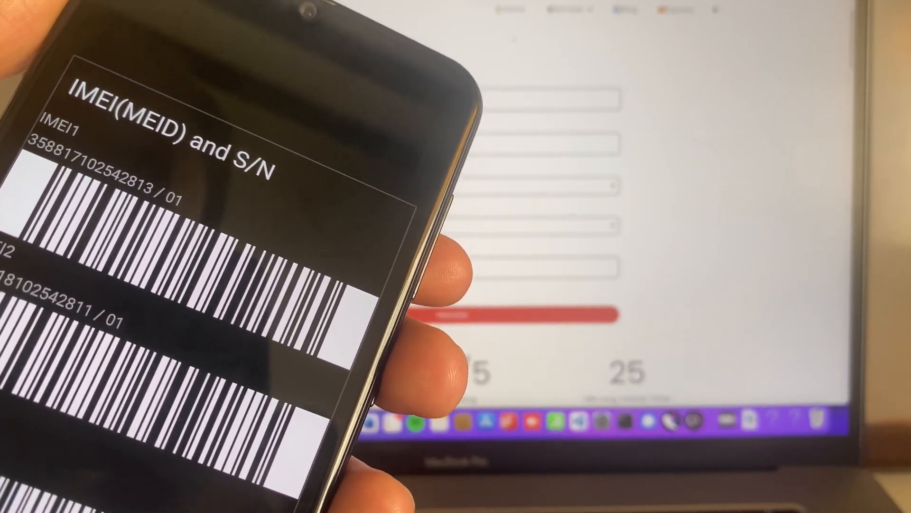
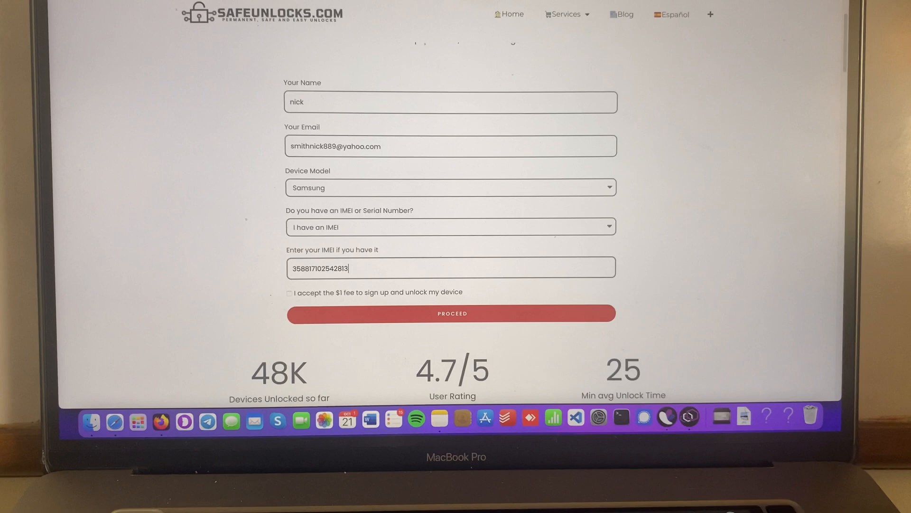
{"action": "left_click", "coordinate": [289, 293]}
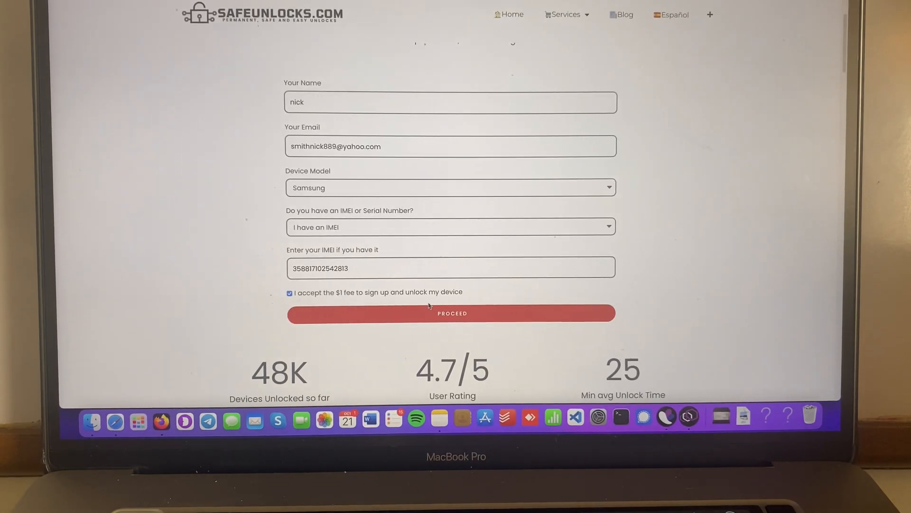
{"action": "left_click", "coordinate": [452, 312]}
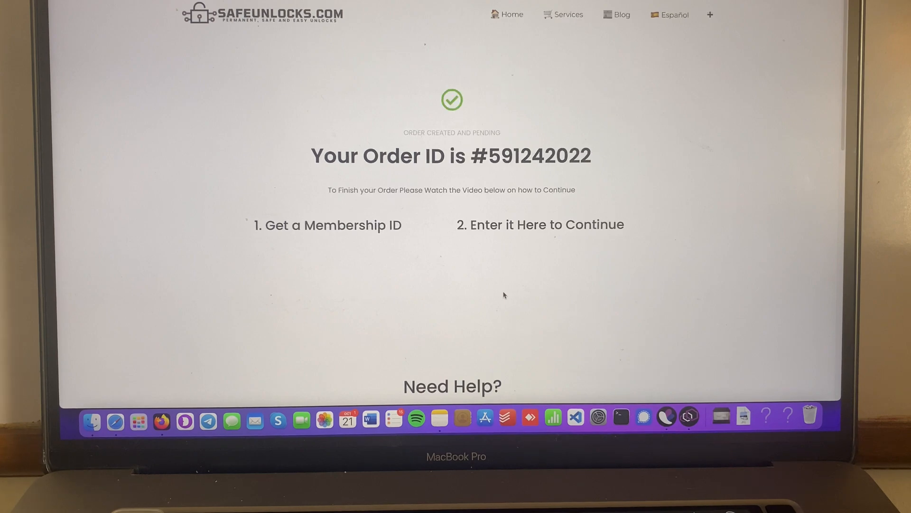
{"action": "scroll", "scroll_direction": "down", "scroll_amount": 3}
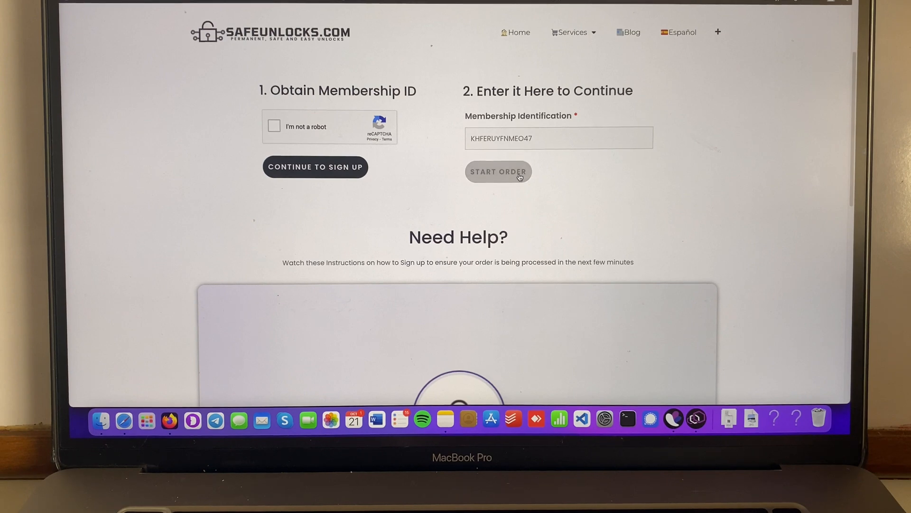
Start the pending order using the membership ID from the email
{"action": "left_click", "coordinate": [497, 172]}
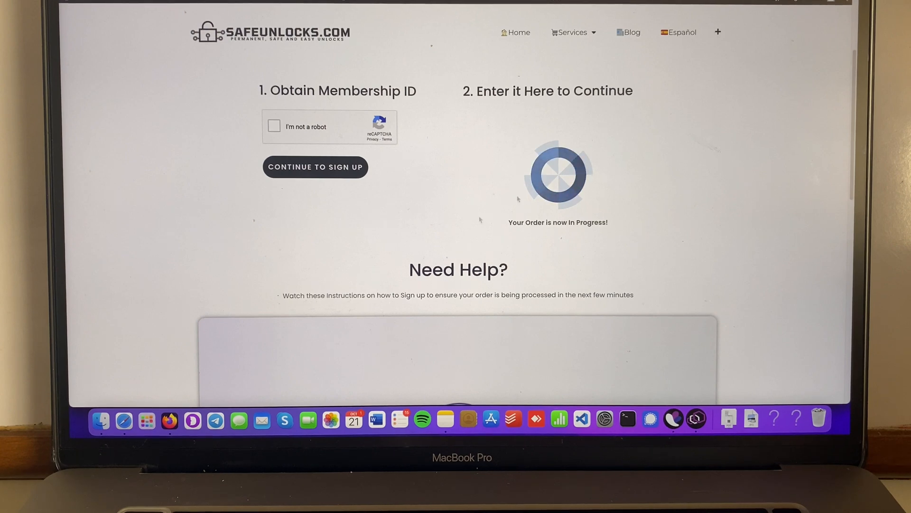
{"action": "mouse_move", "coordinate": [123, 420]}
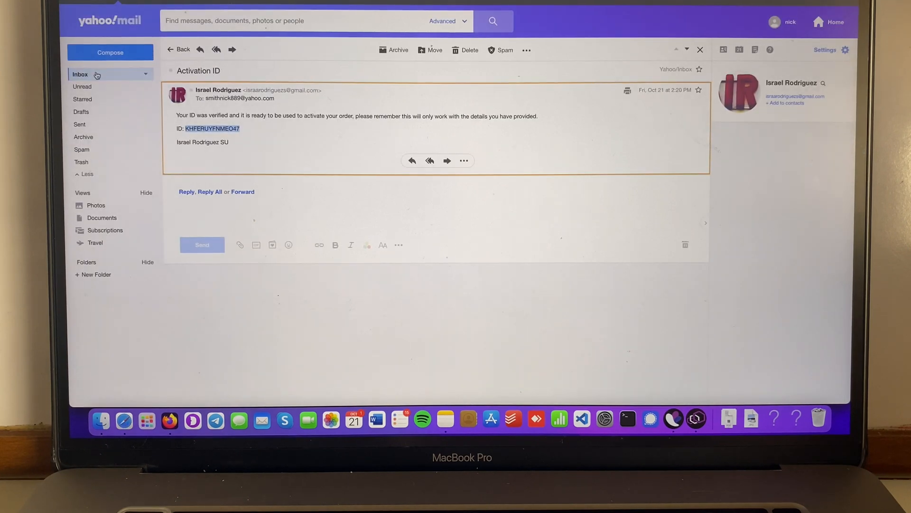
Return to the Inbox and read the 'Device removed from the blacklist' email
{"action": "left_click", "coordinate": [179, 49]}
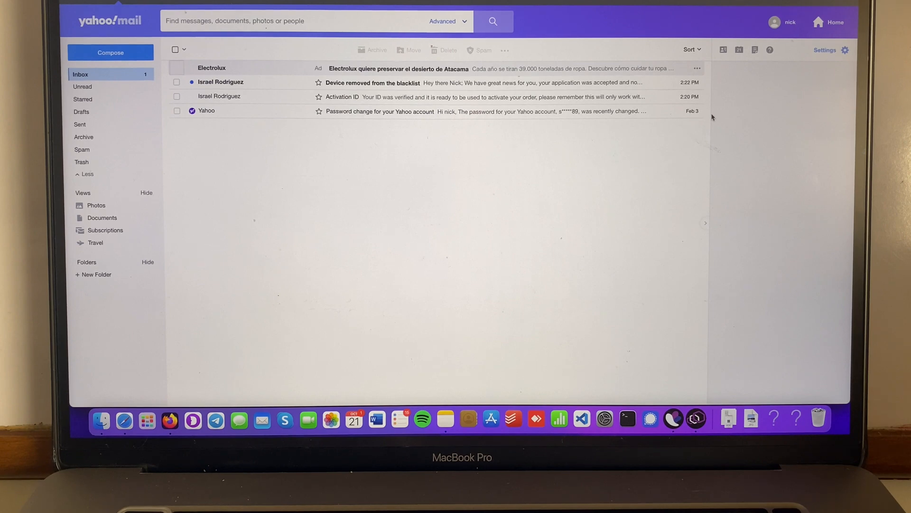
{"action": "mouse_move", "coordinate": [419, 82]}
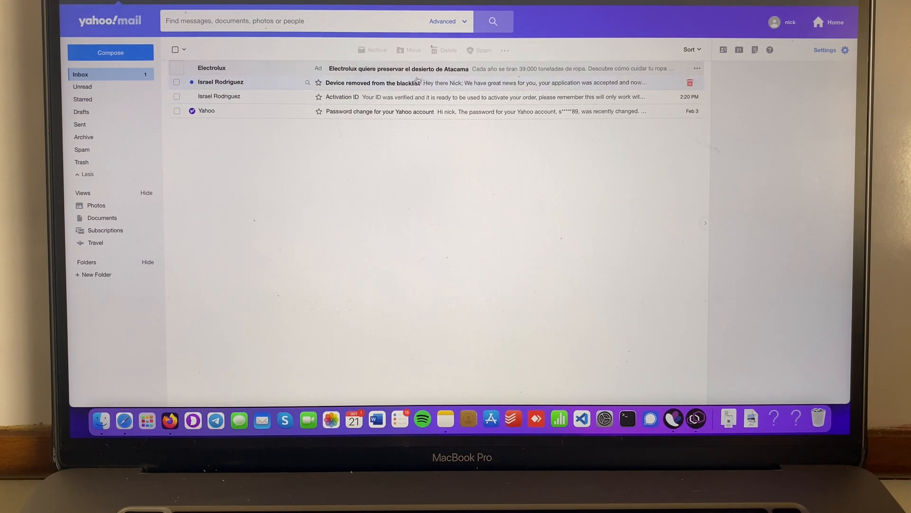
{"action": "left_click", "coordinate": [371, 81]}
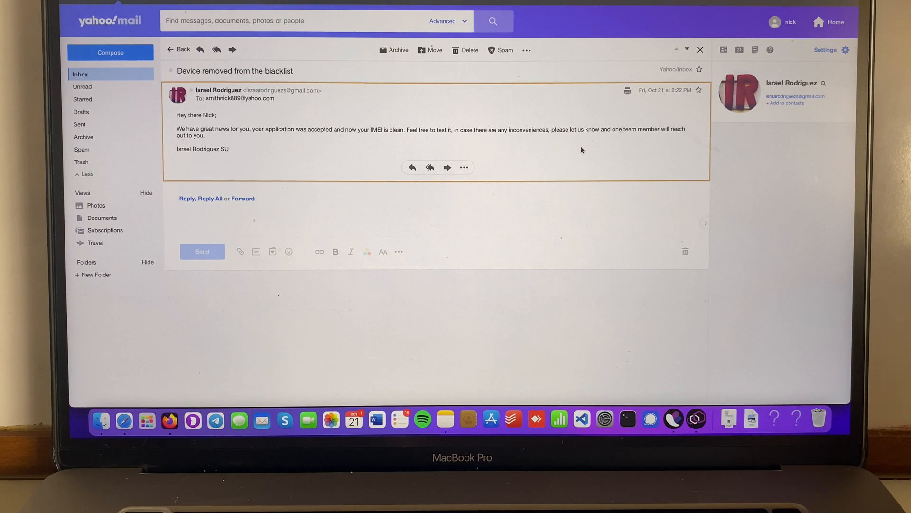
{"action": "mouse_move", "coordinate": [128, 309]}
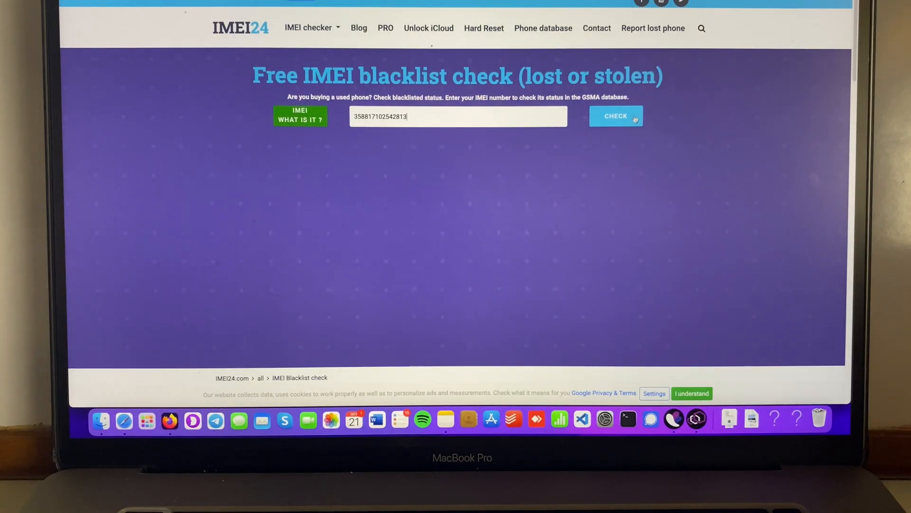
{"action": "left_click", "coordinate": [615, 116]}
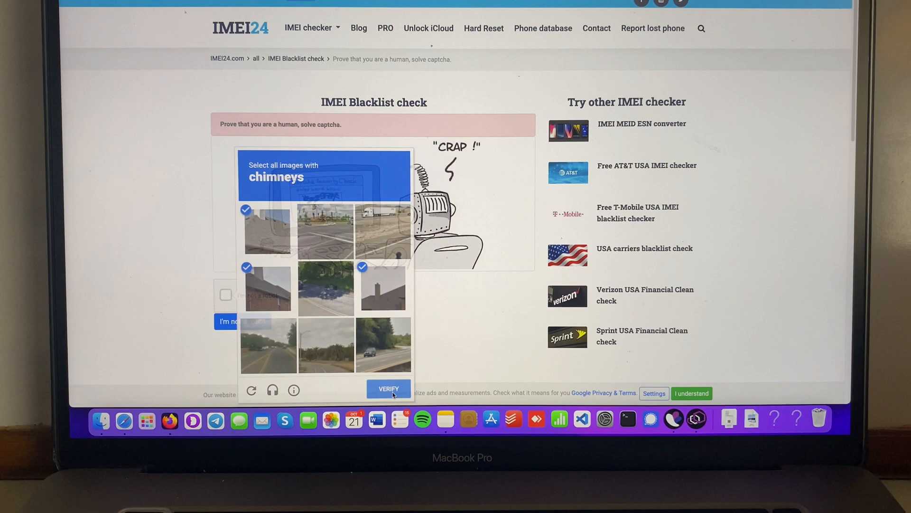
{"action": "left_click", "coordinate": [389, 388]}
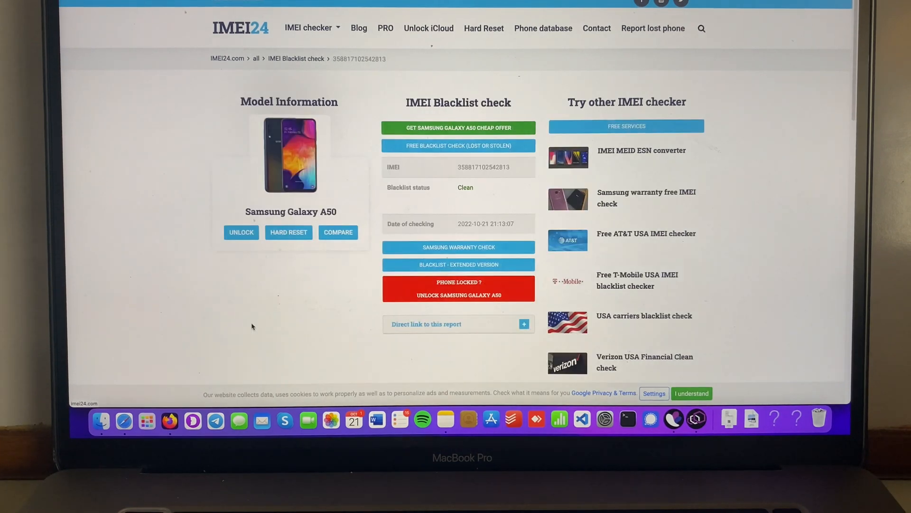